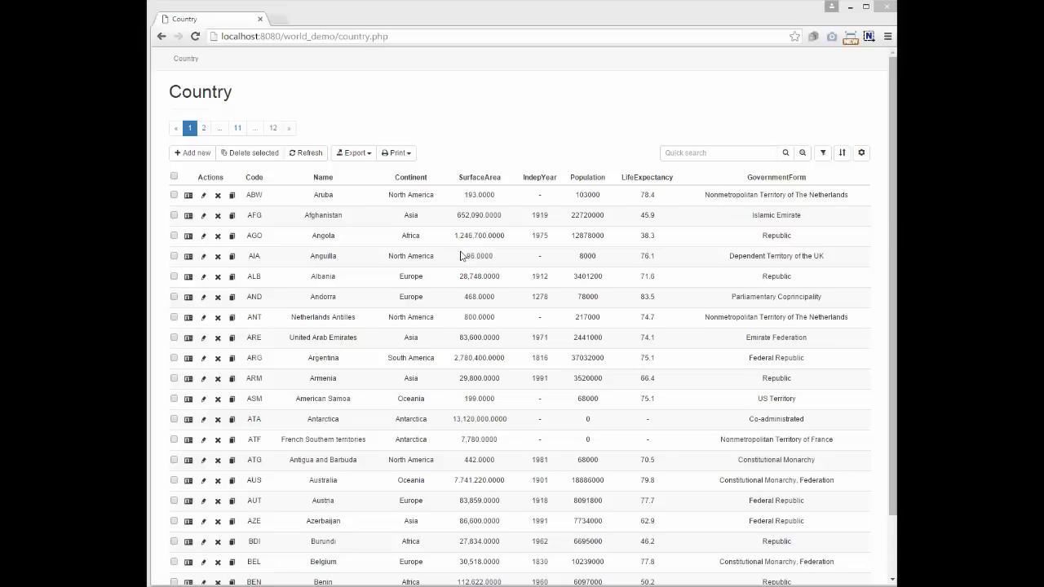
{"action": "mouse_move", "coordinate": [157, 461]}
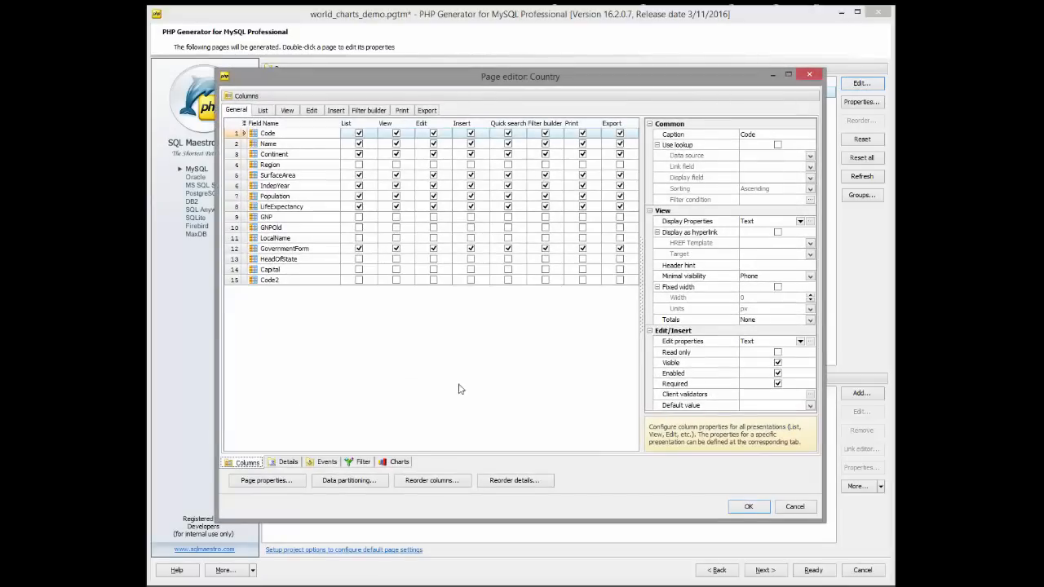
Add Chart01 to the Country page with a query counting countries per continent from %source%
{"action": "left_click", "coordinate": [399, 462]}
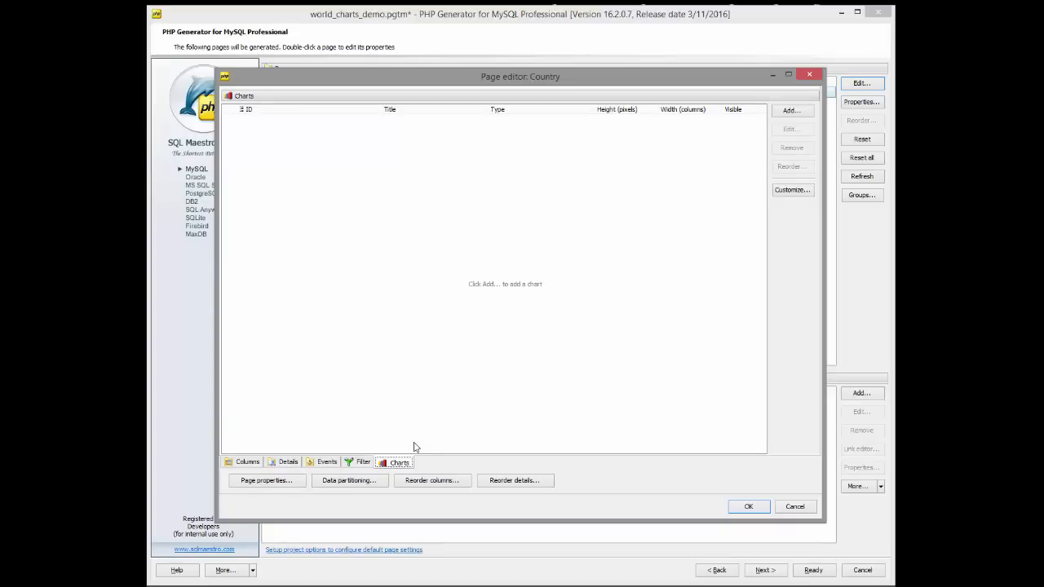
{"action": "left_click", "coordinate": [791, 110]}
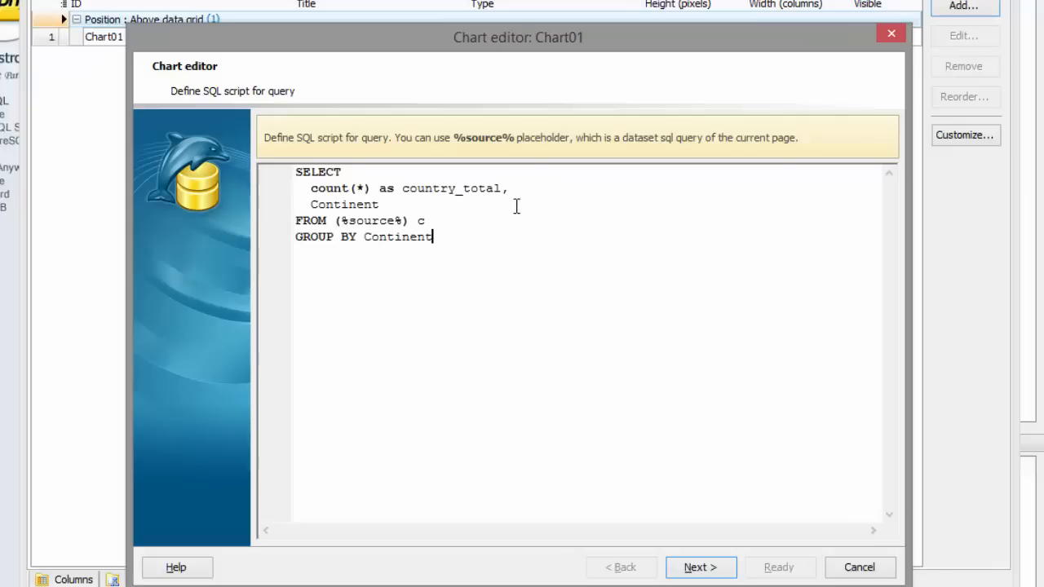
{"action": "mouse_move", "coordinate": [550, 246]}
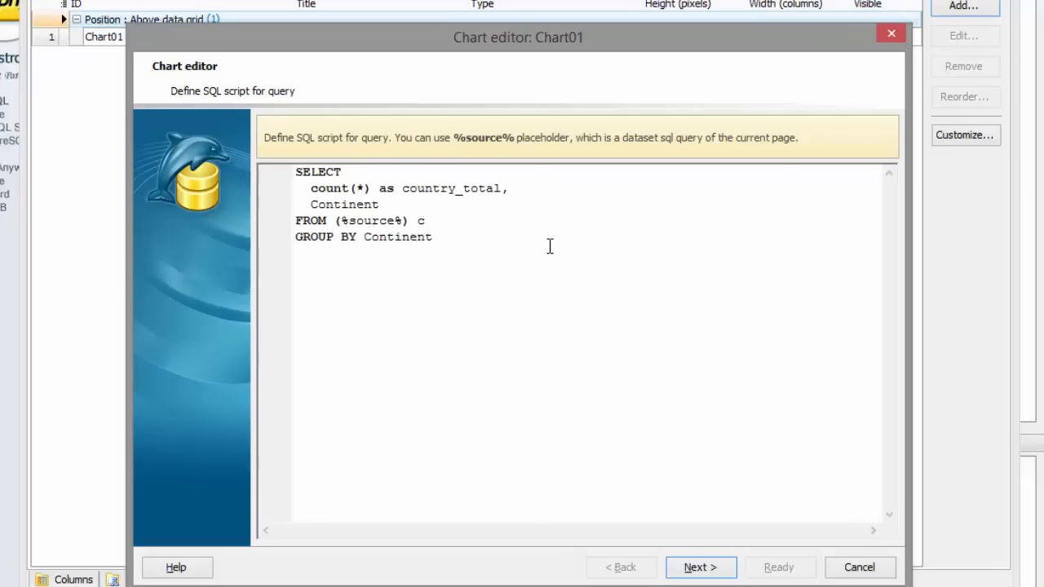
{"action": "double_click", "coordinate": [370, 220]}
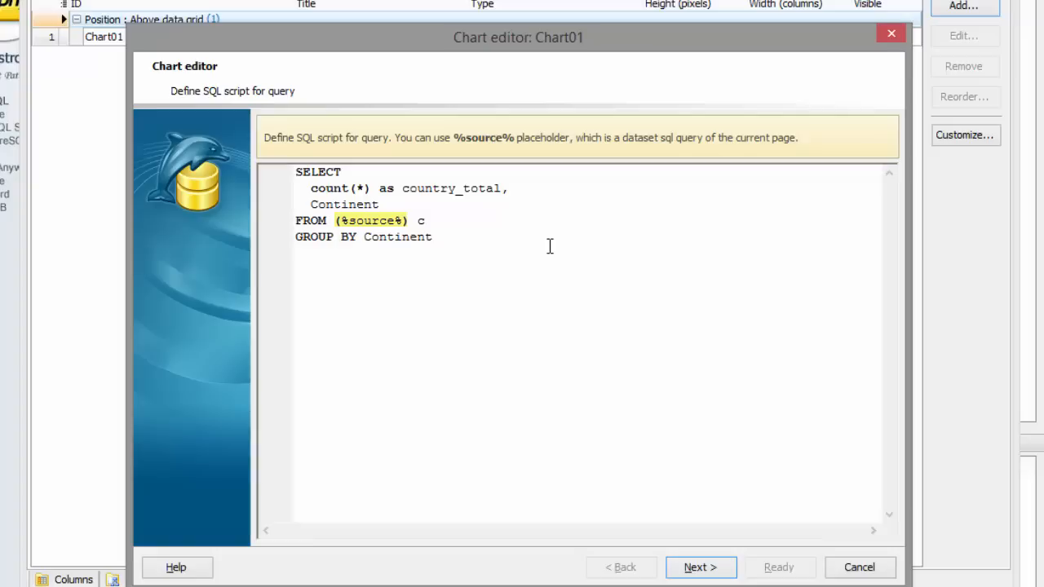
{"action": "left_click", "coordinate": [700, 567]}
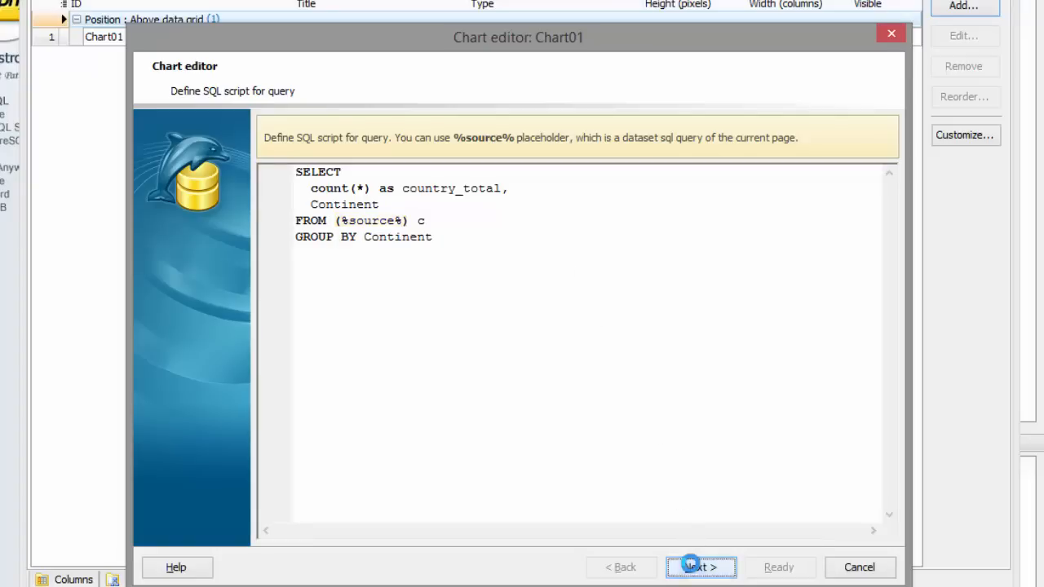
Make the pie chart 'Countries by continent', 300 high, Continent domain, country_total data column
{"action": "left_click", "coordinate": [700, 568]}
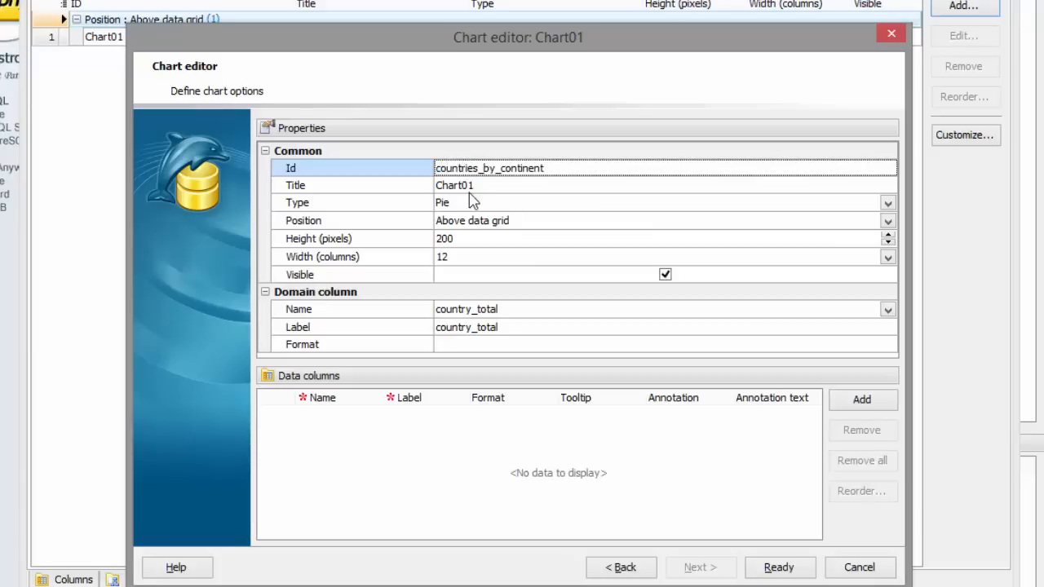
{"action": "type", "text": "Countries by continent"}
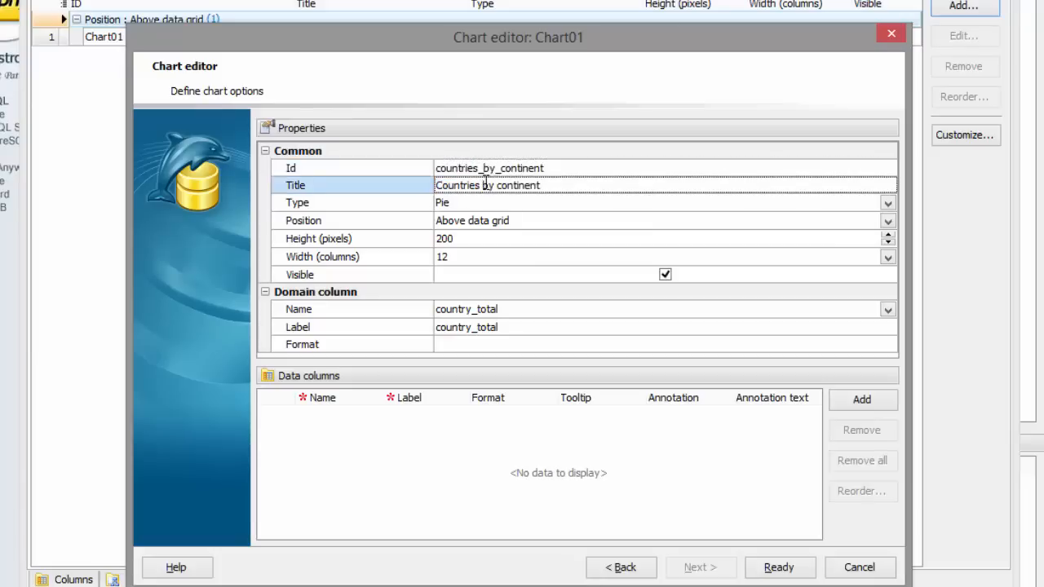
{"action": "left_click", "coordinate": [888, 203]}
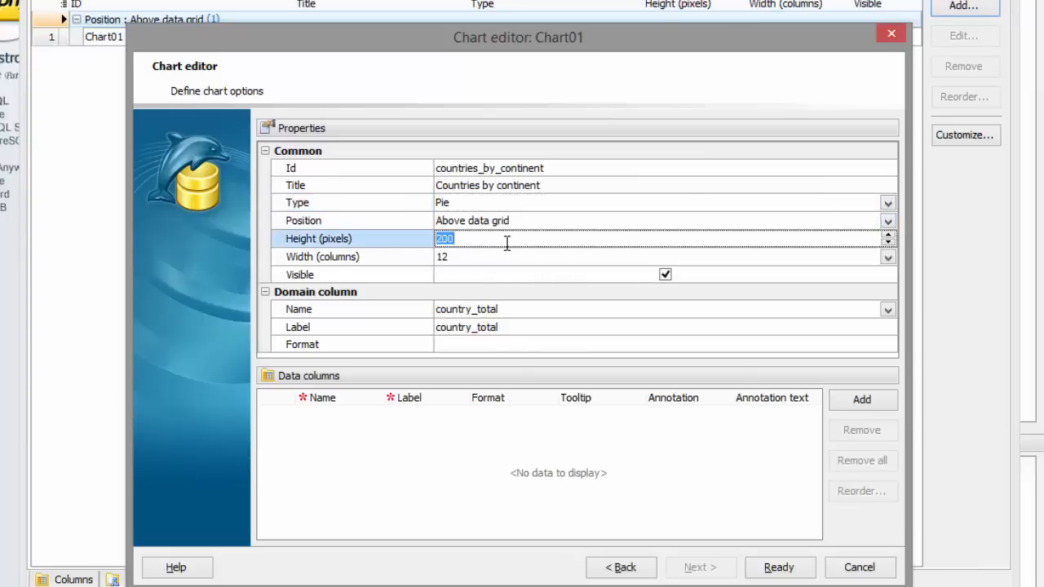
{"action": "type", "text": "300"}
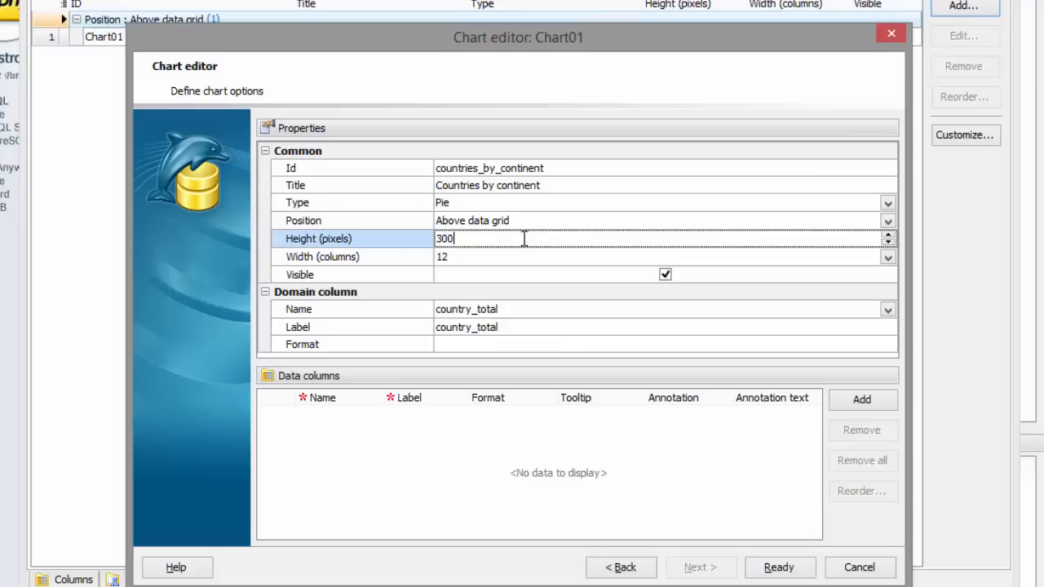
{"action": "mouse_move", "coordinate": [844, 302]}
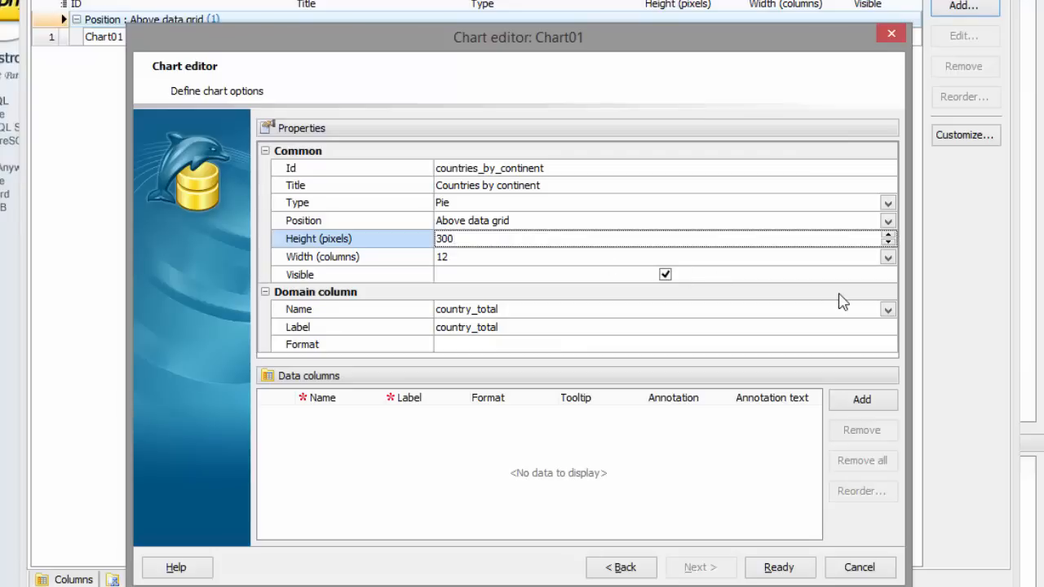
{"action": "left_click", "coordinate": [887, 309]}
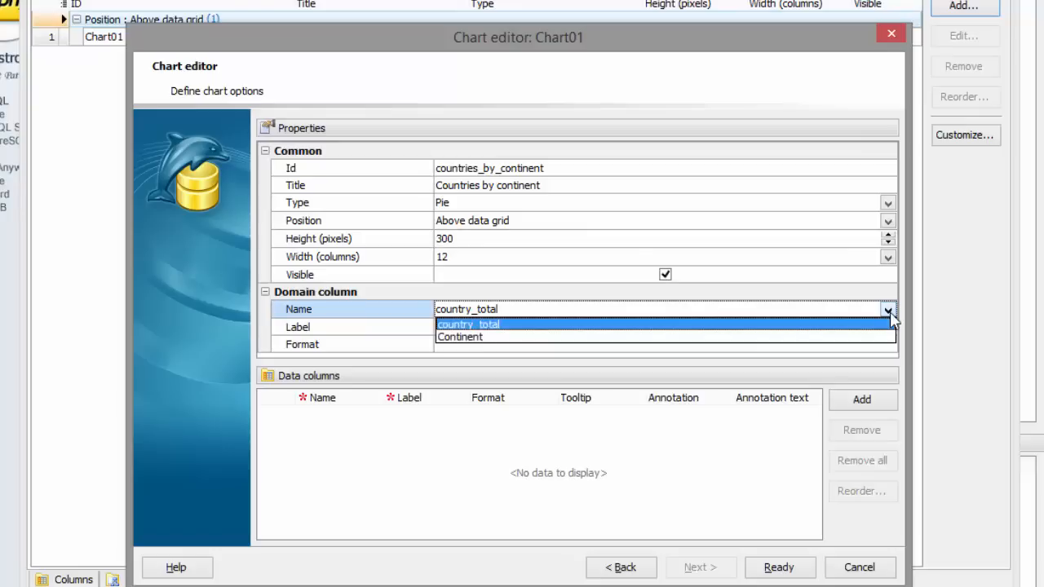
{"action": "left_click", "coordinate": [459, 337]}
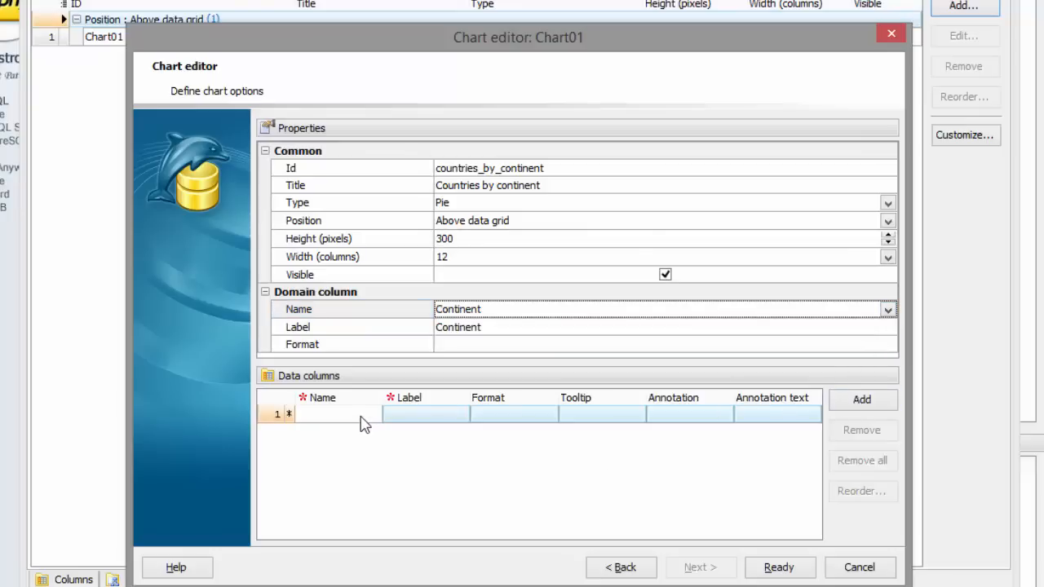
{"action": "left_click", "coordinate": [373, 413]}
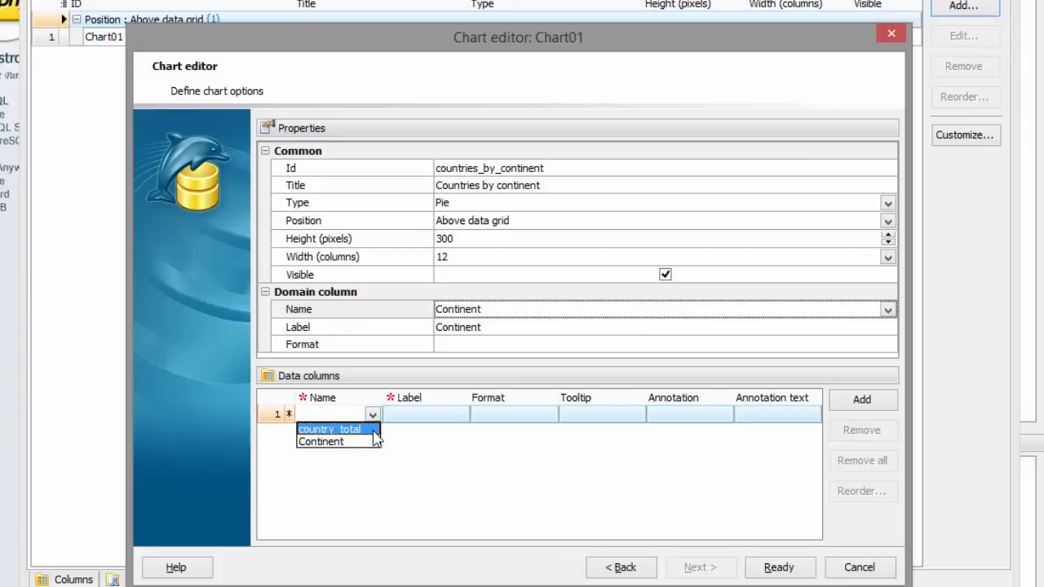
{"action": "left_click", "coordinate": [329, 429]}
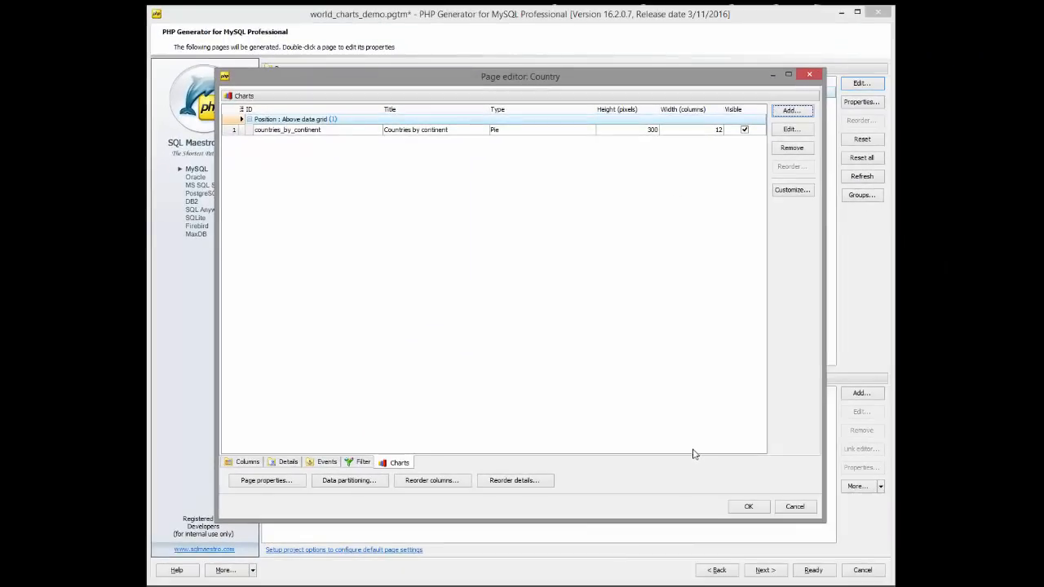
{"action": "mouse_move", "coordinate": [690, 274]}
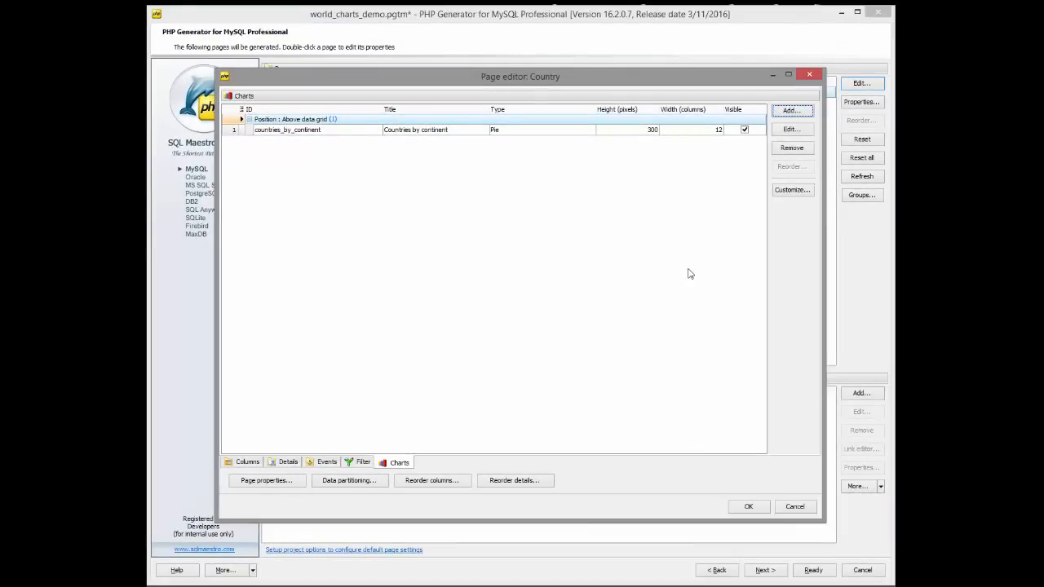
{"action": "mouse_move", "coordinate": [791, 111]}
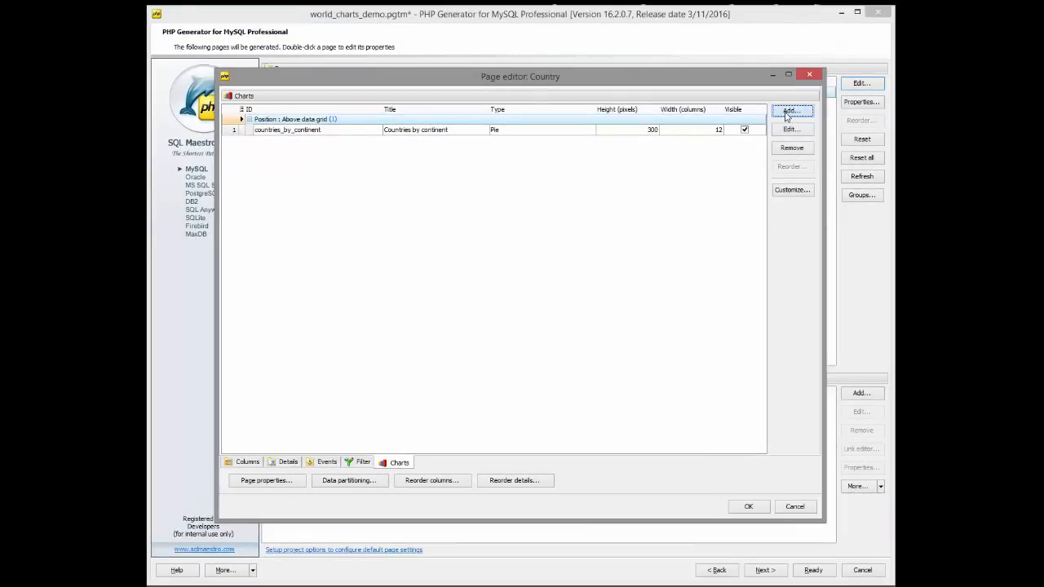
Add the Countries by area column chart to the Country page
{"action": "left_click", "coordinate": [791, 110]}
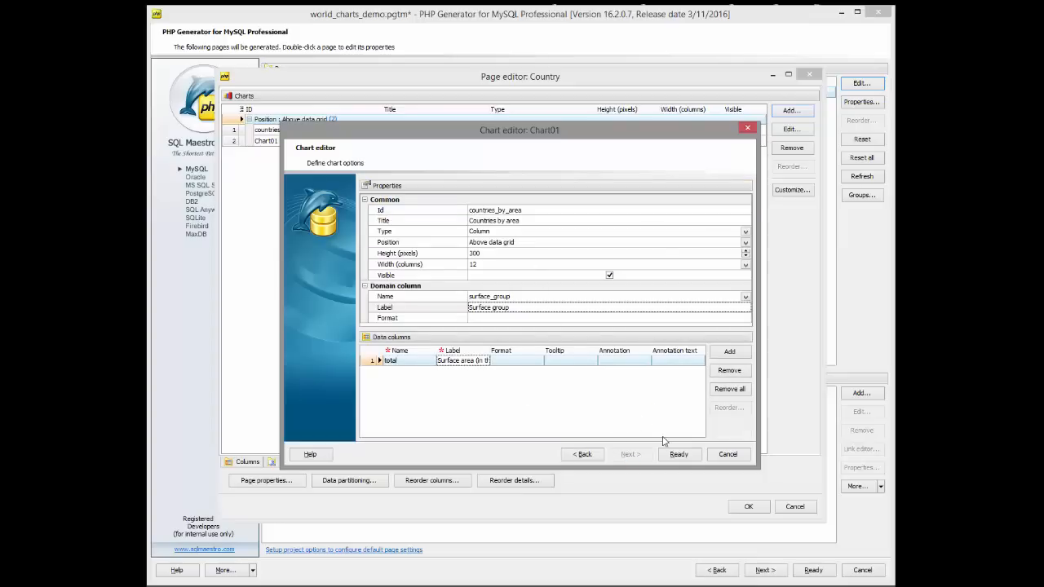
{"action": "left_click", "coordinate": [678, 455]}
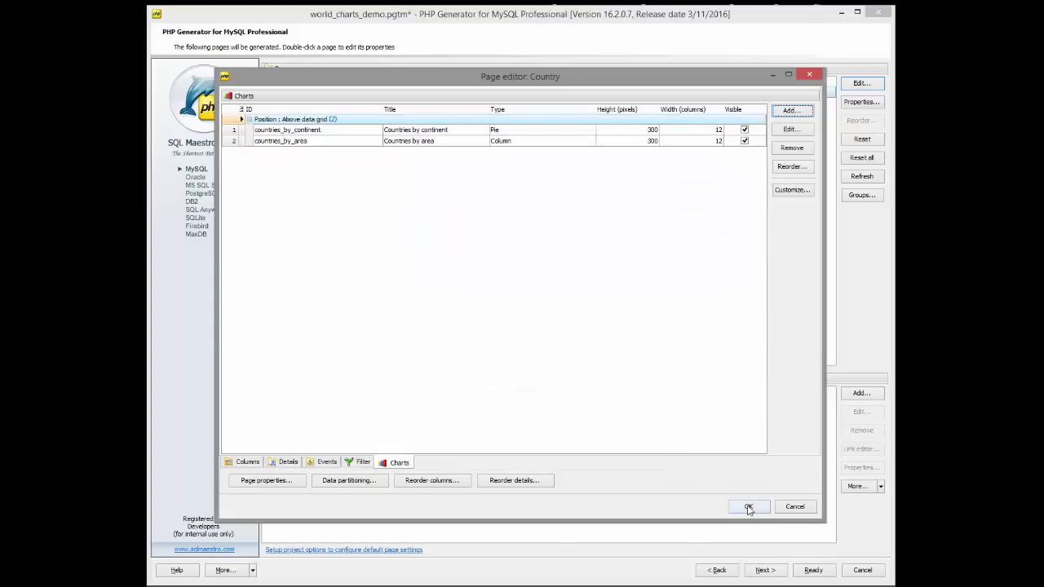
{"action": "left_click", "coordinate": [748, 507]}
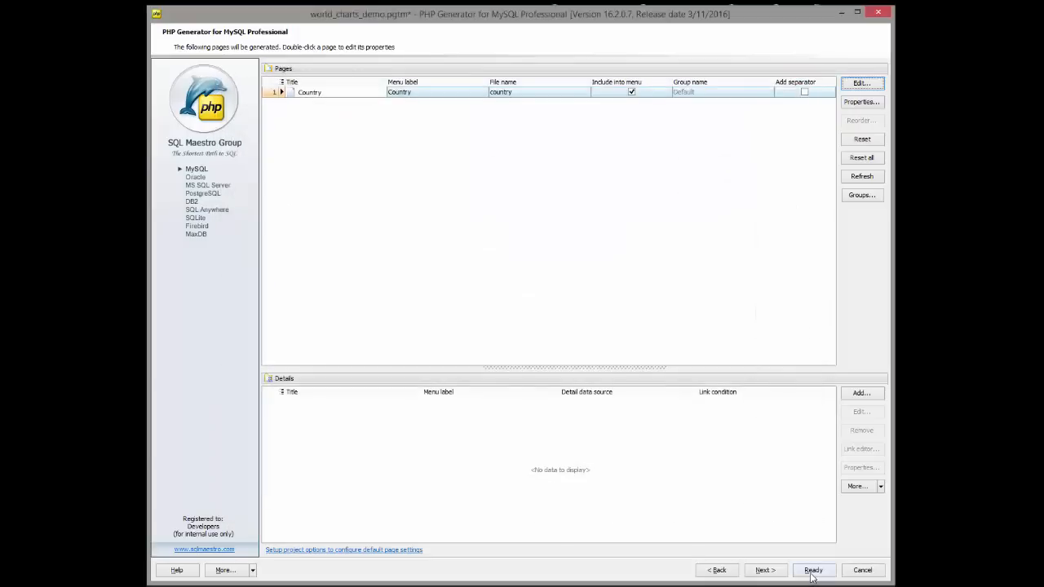
Regenerate the web application and reload the Country page in Chrome
{"action": "left_click", "coordinate": [814, 570]}
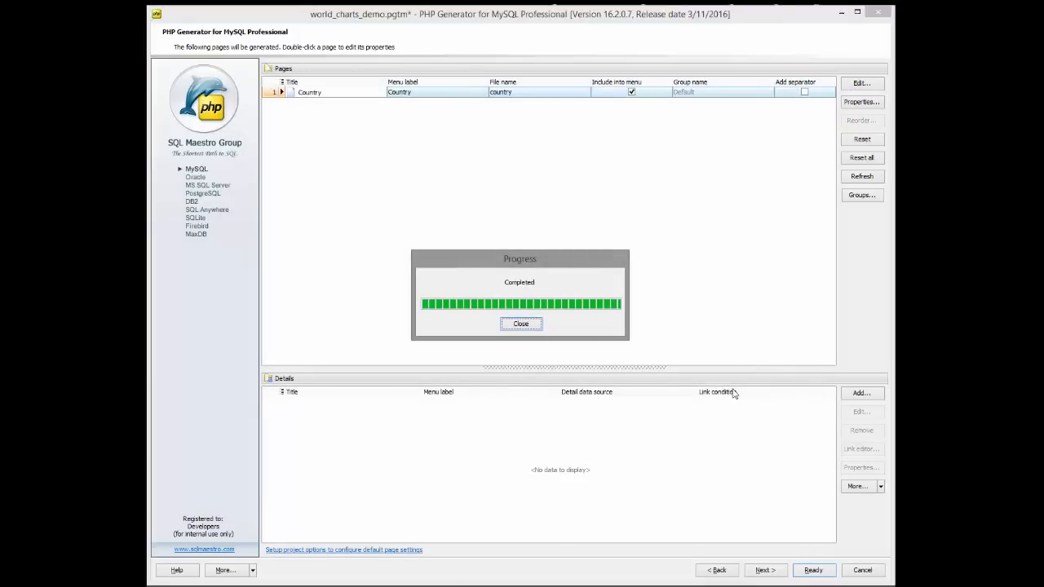
{"action": "left_click", "coordinate": [521, 324]}
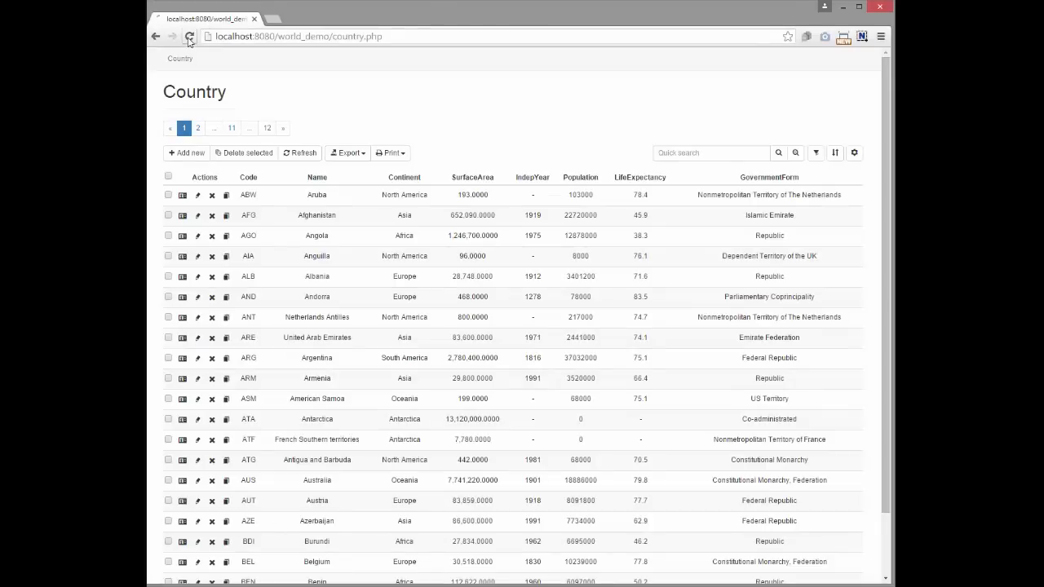
{"action": "left_click", "coordinate": [189, 36]}
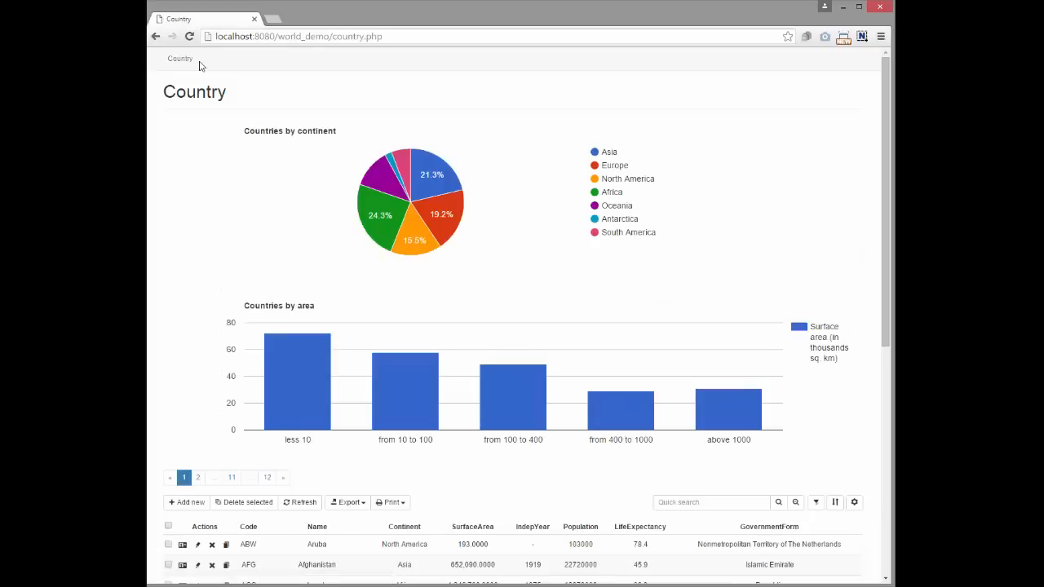
{"action": "mouse_move", "coordinate": [807, 494]}
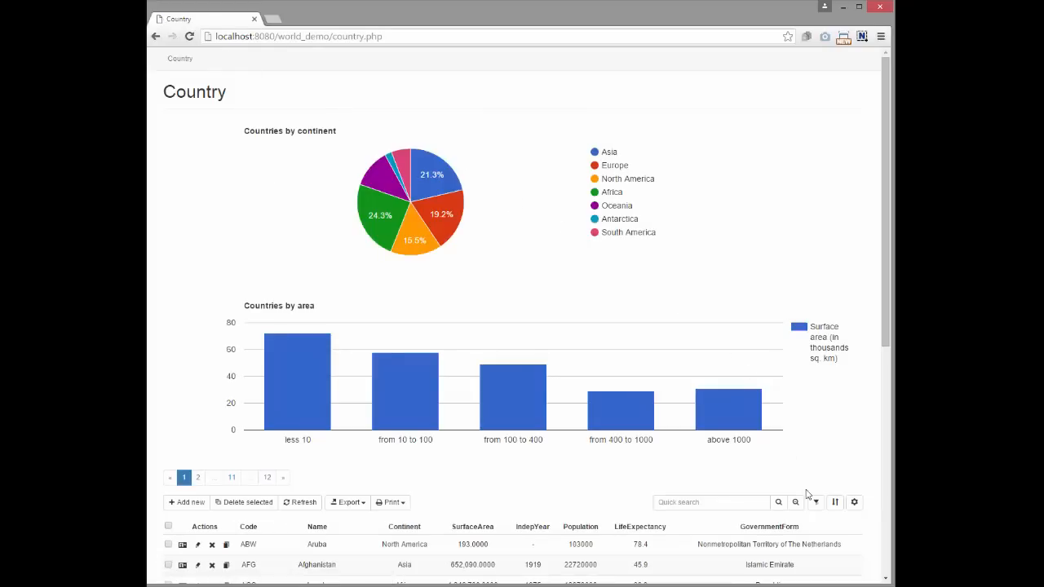
Filter the Country grid to Population greater than 10000000 so both charts redraw
{"action": "left_click", "coordinate": [815, 502]}
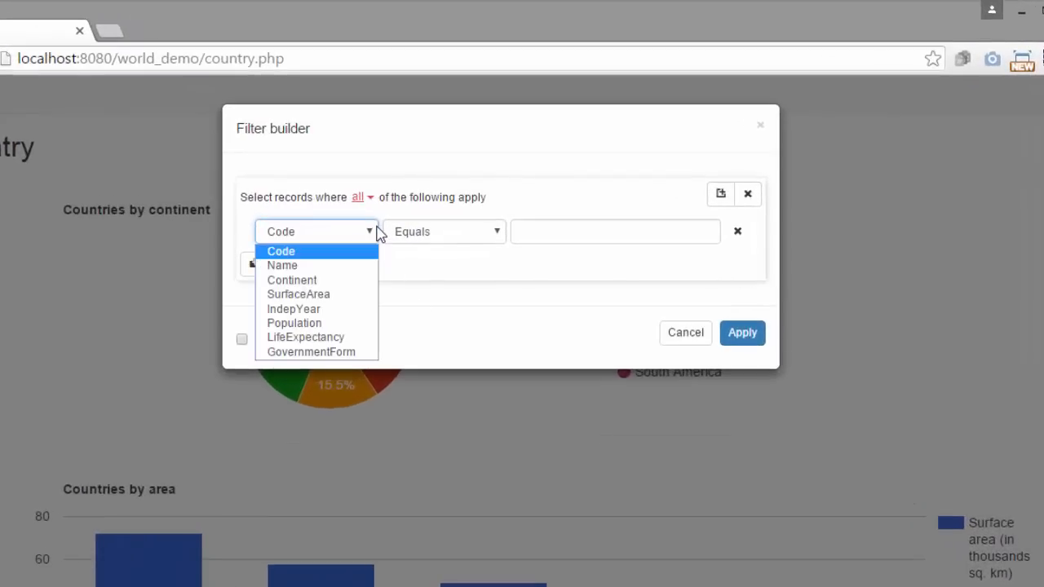
{"action": "left_click", "coordinate": [293, 323]}
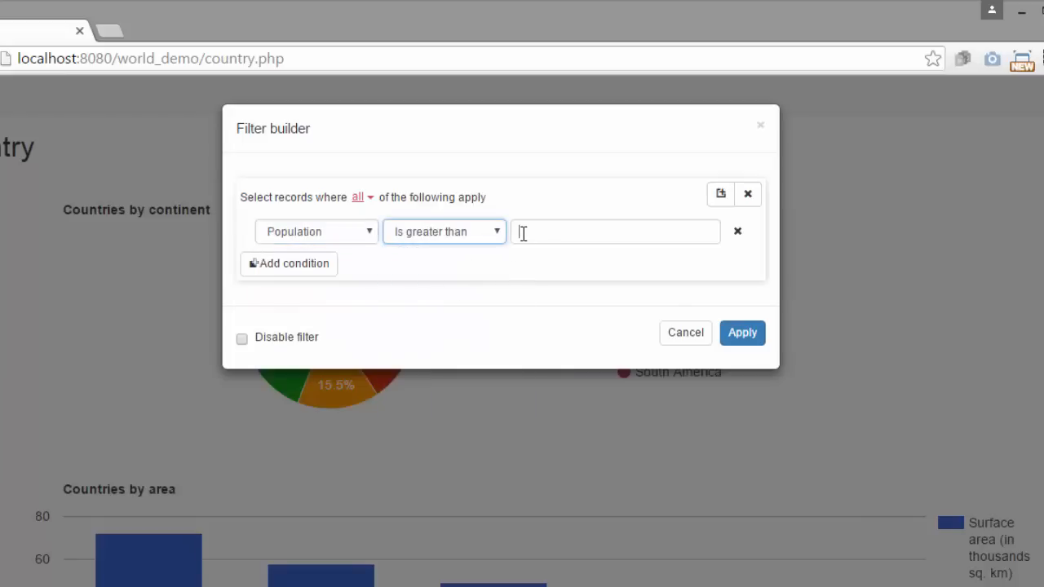
{"action": "type", "text": "10000000"}
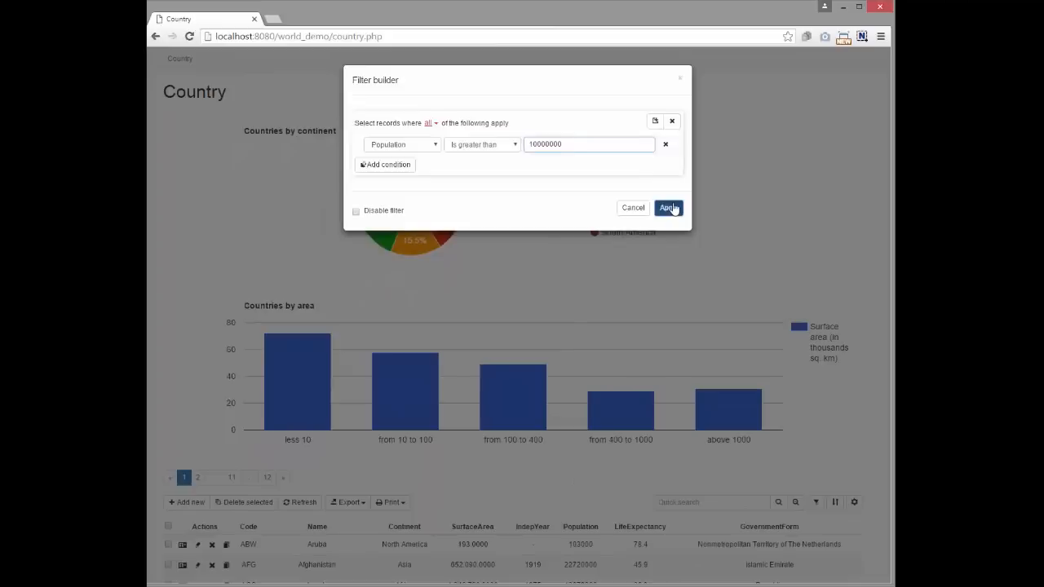
{"action": "left_click", "coordinate": [667, 208]}
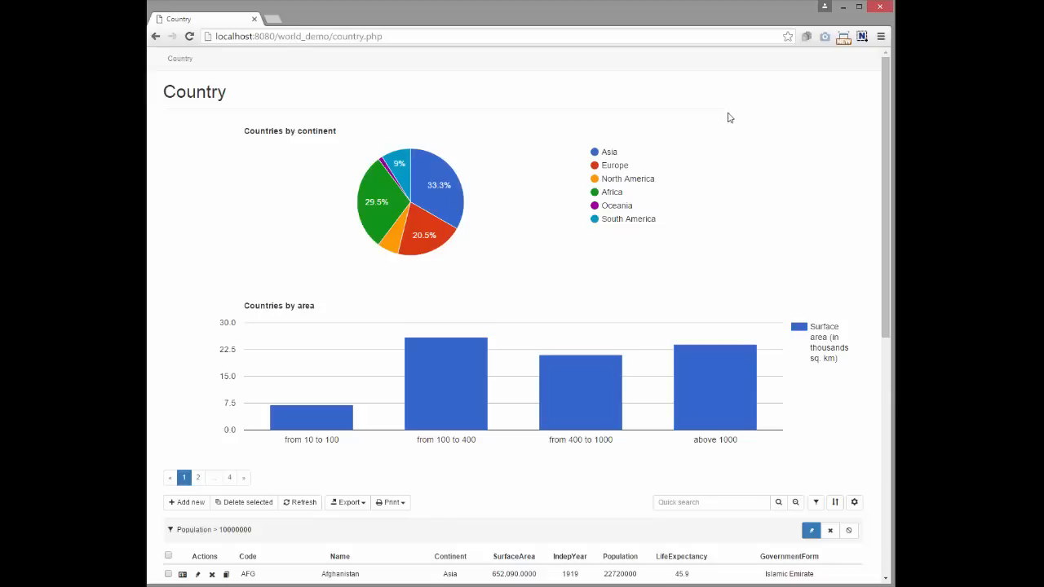
{"action": "left_click", "coordinate": [831, 530]}
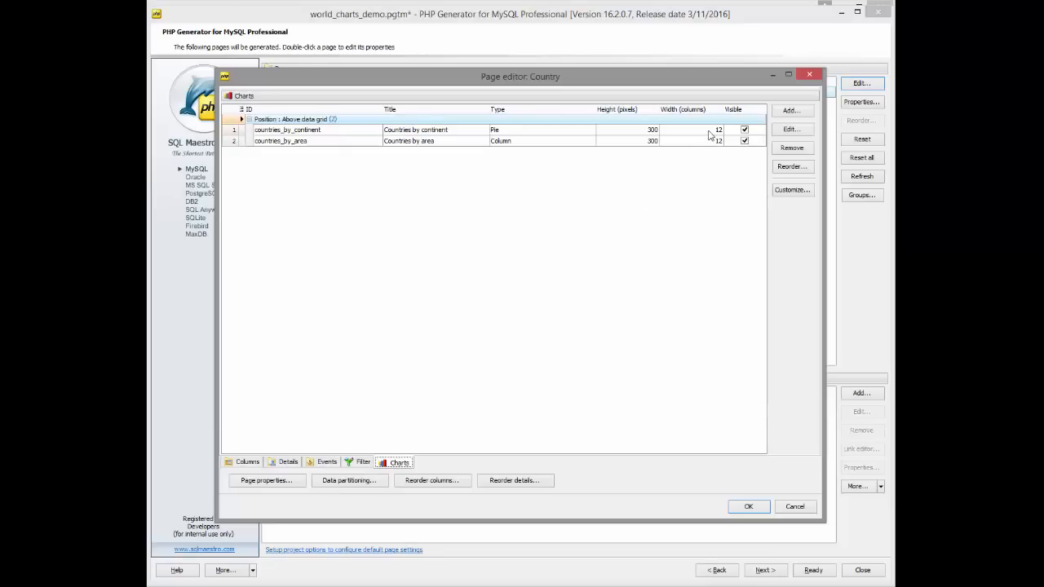
Set the continent chart to 4 columns and the area chart to 8, then regenerate and reload
{"action": "left_click", "coordinate": [788, 74]}
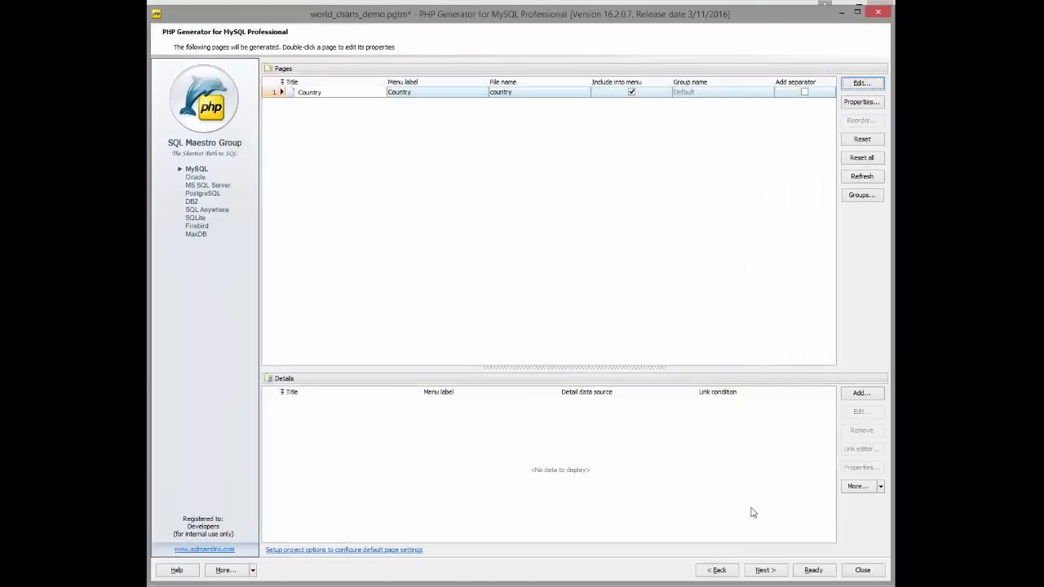
{"action": "left_click", "coordinate": [814, 569]}
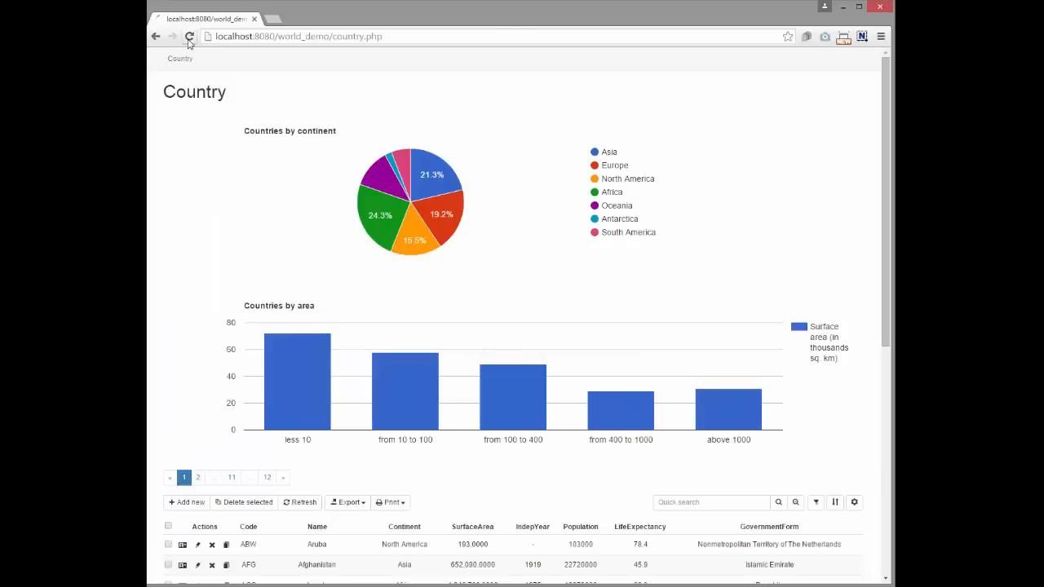
{"action": "left_click", "coordinate": [189, 36]}
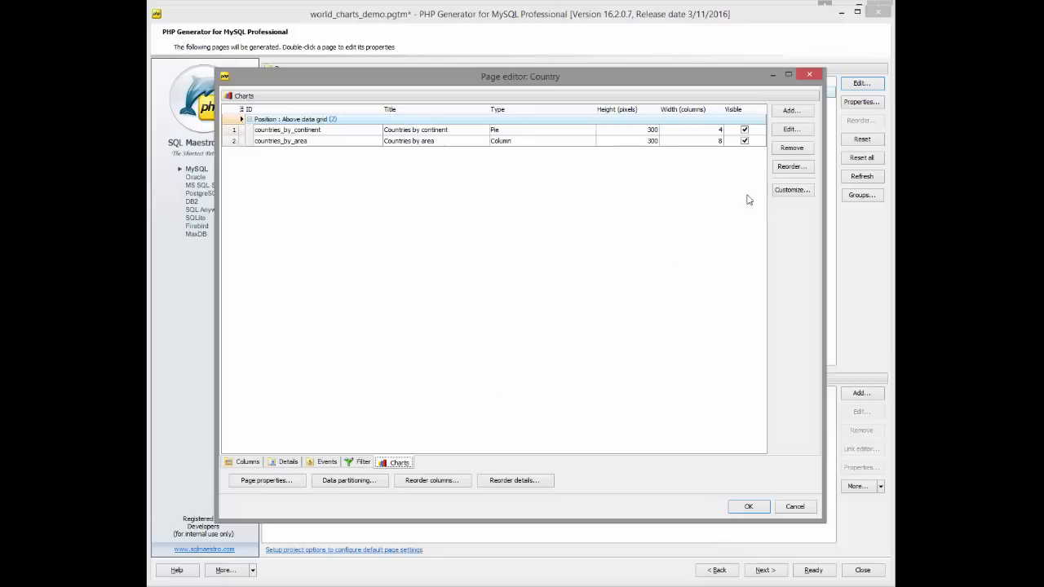
{"action": "left_click", "coordinate": [791, 166]}
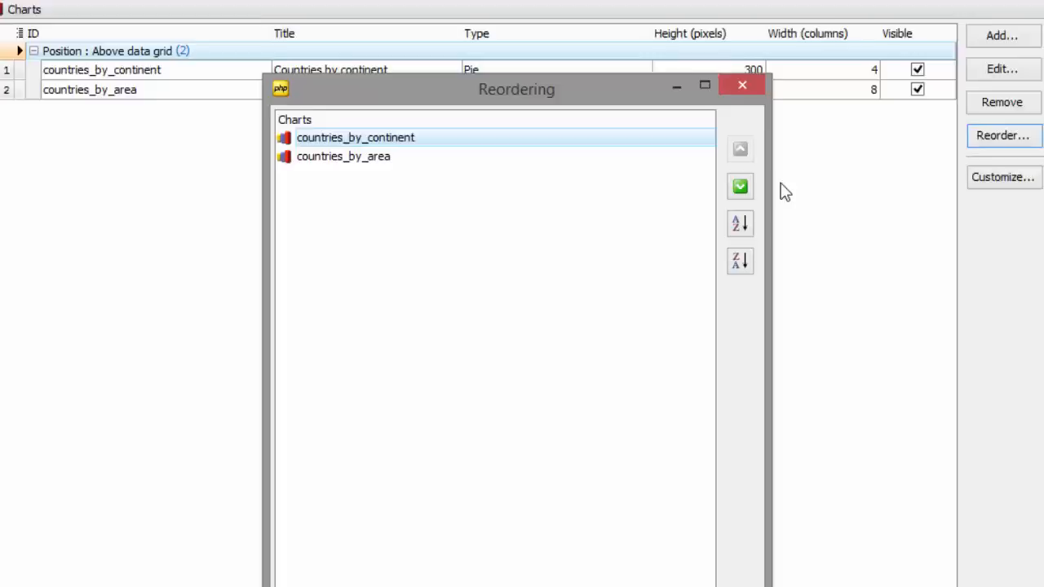
Reorder so countries_by_area comes first, regenerate, and reload the Country page
{"action": "left_click", "coordinate": [740, 186]}
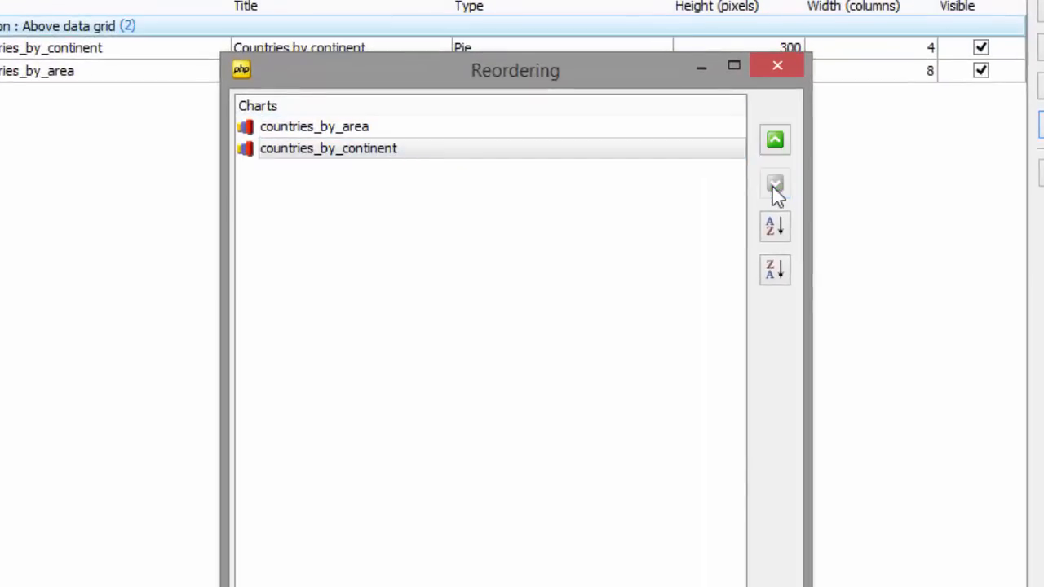
{"action": "left_click", "coordinate": [776, 65]}
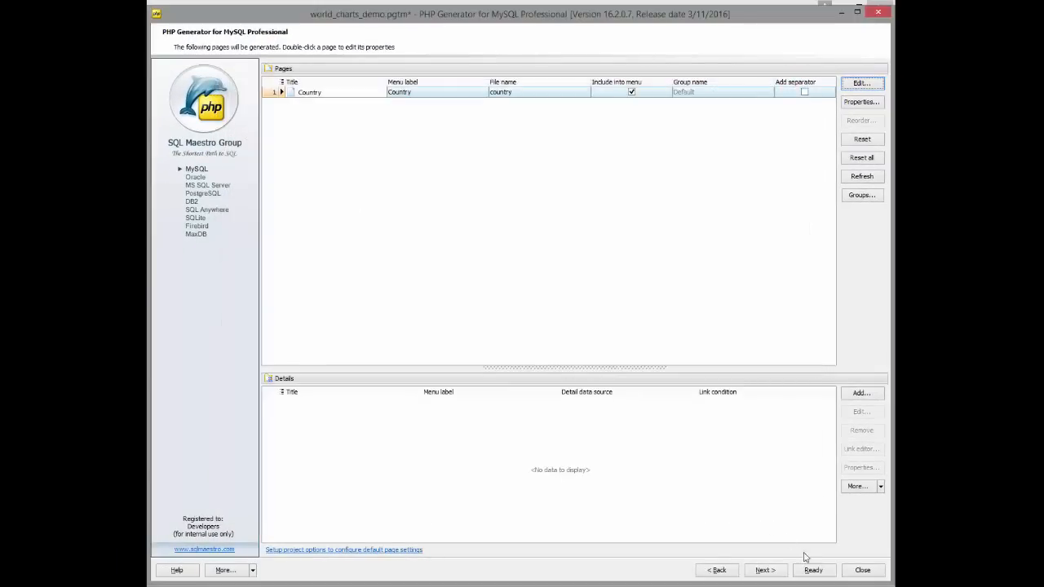
{"action": "left_click", "coordinate": [814, 571]}
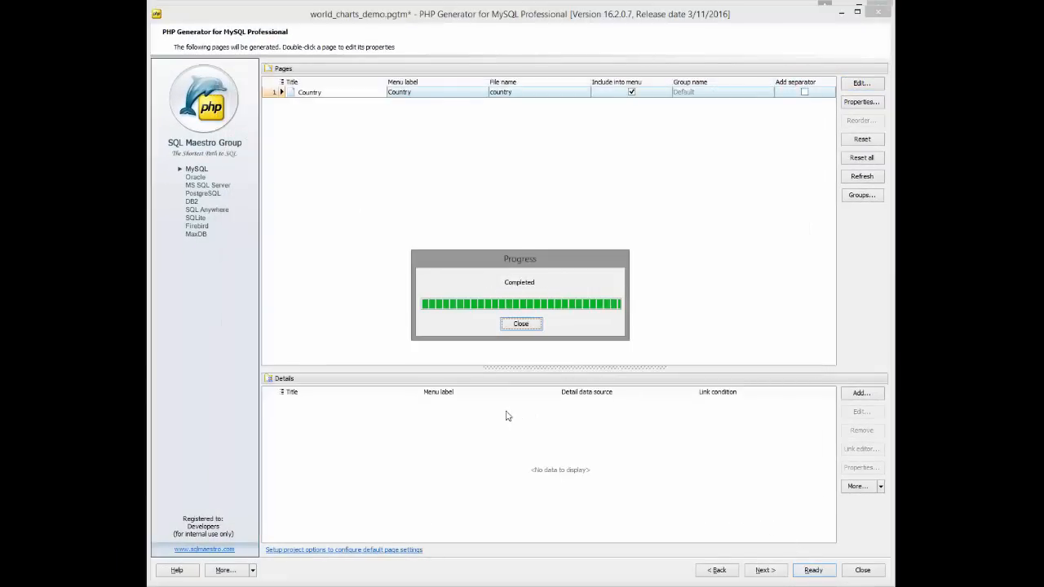
{"action": "left_click", "coordinate": [520, 324]}
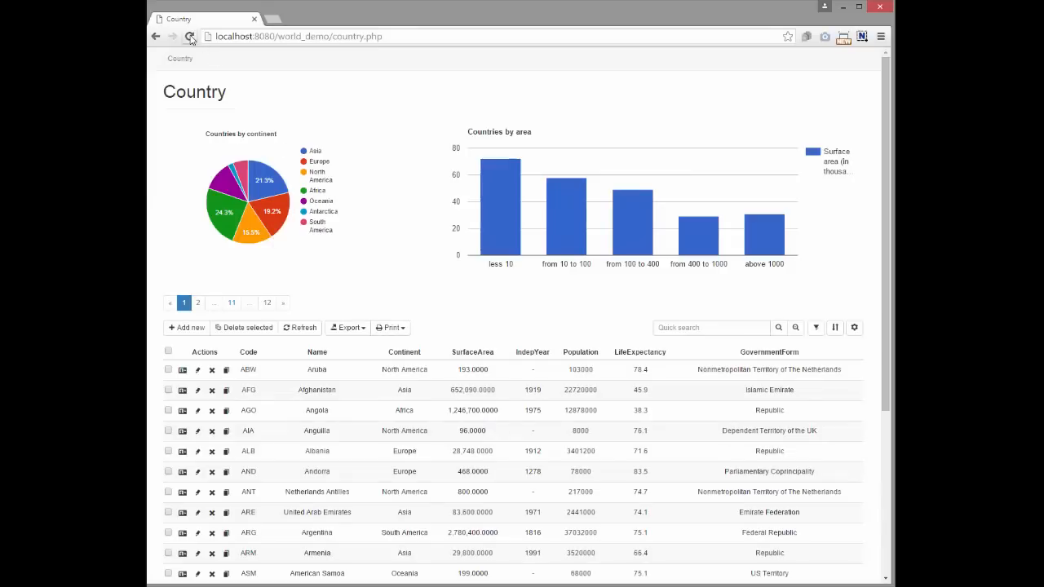
{"action": "left_click", "coordinate": [190, 36]}
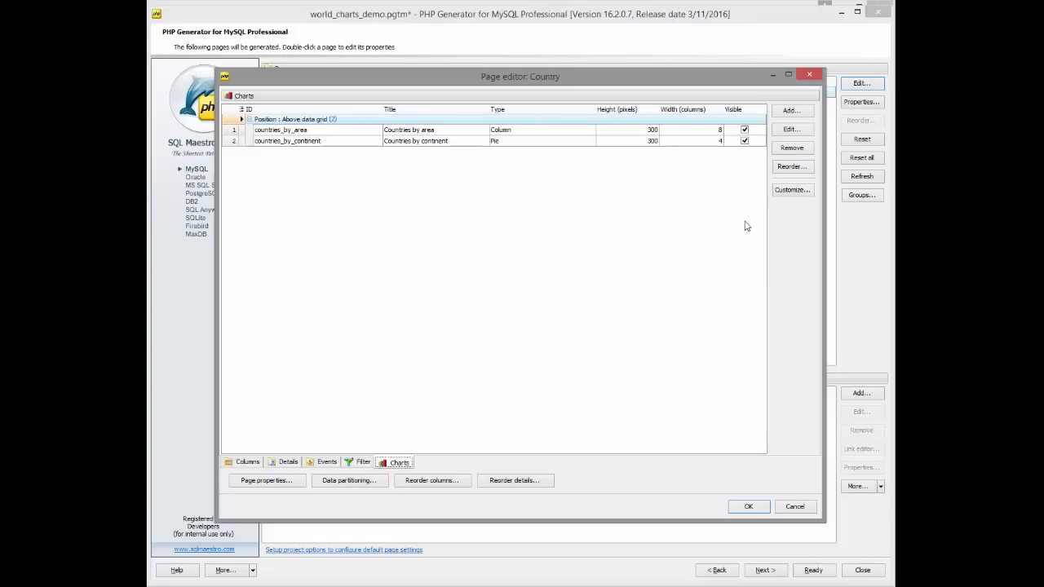
Add OnPrepareChart code setting colors, 3D and legend options, then regenerate and reload
{"action": "right_click", "coordinate": [367, 200]}
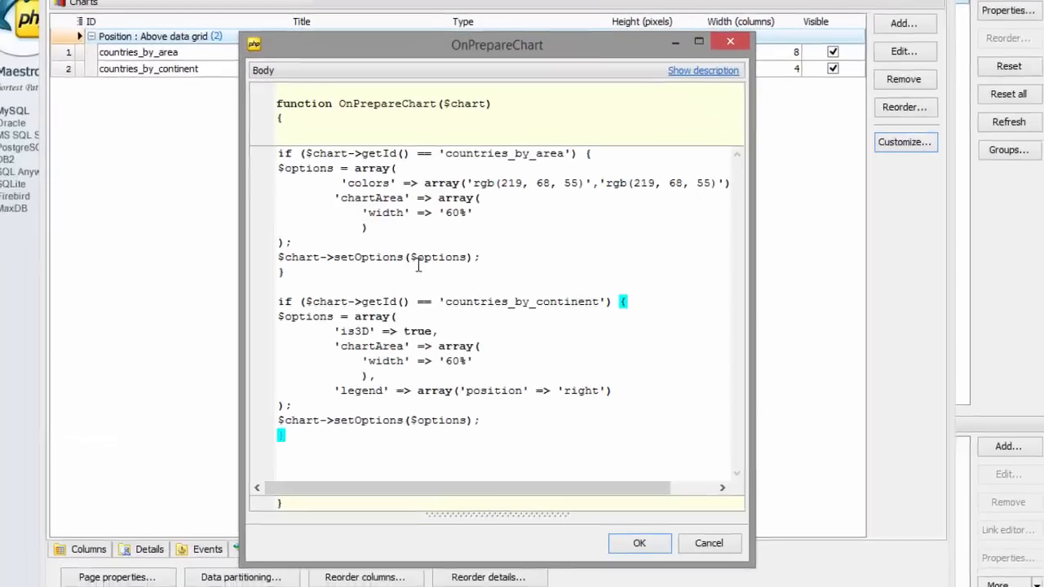
{"action": "left_click", "coordinate": [640, 543]}
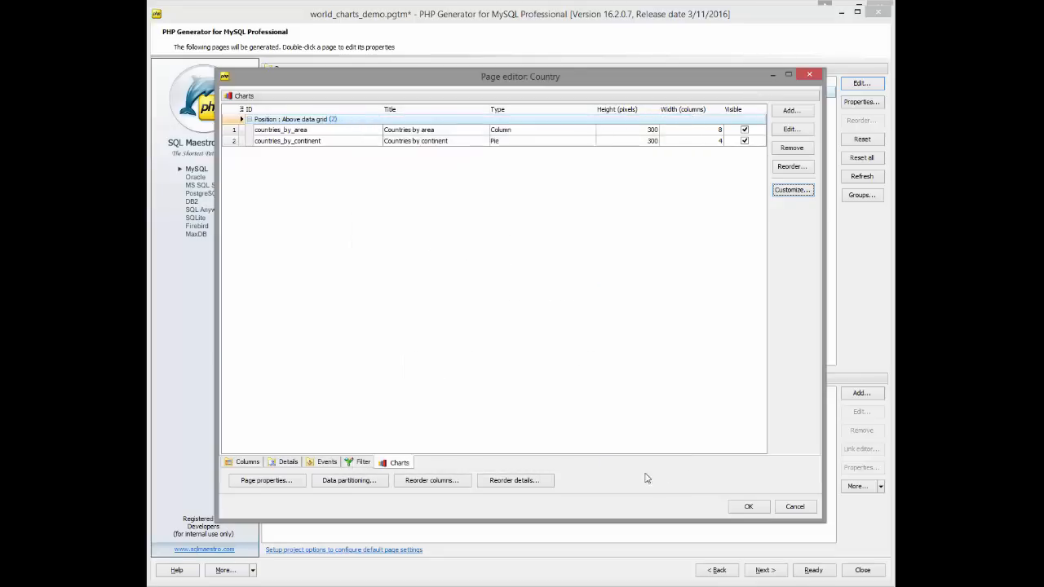
{"action": "left_click", "coordinate": [748, 506]}
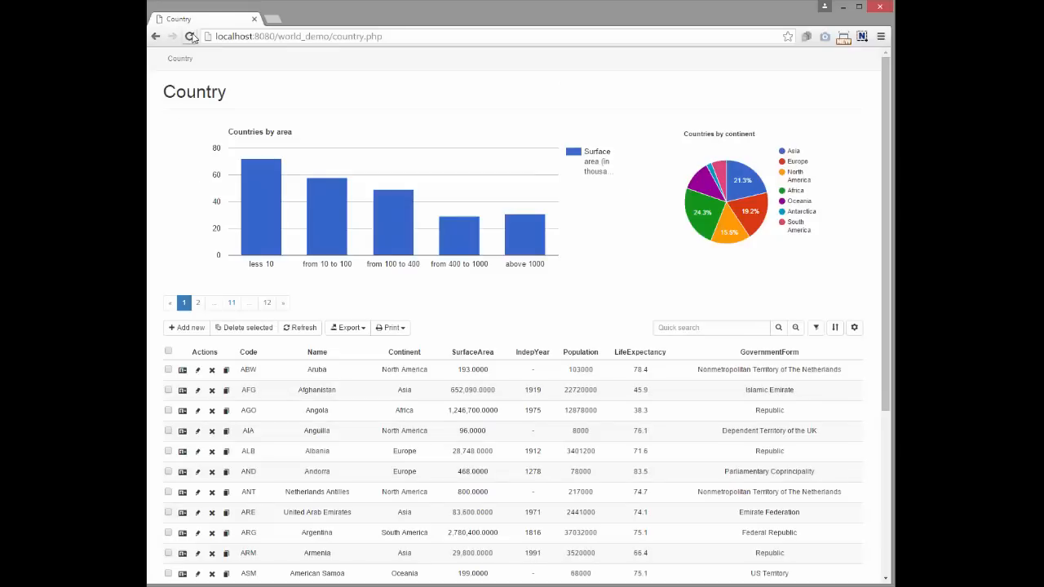
{"action": "left_click", "coordinate": [189, 36]}
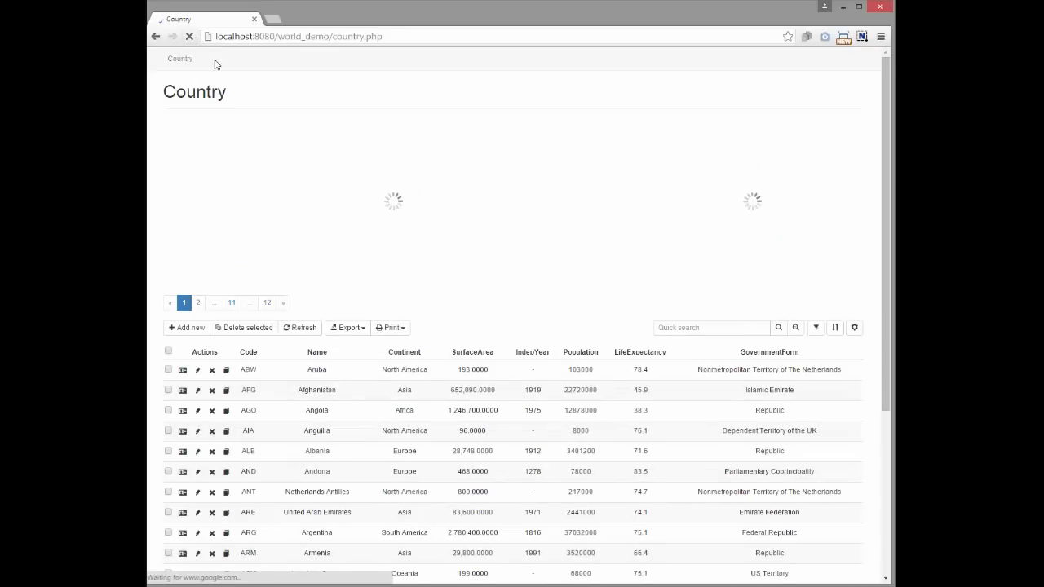